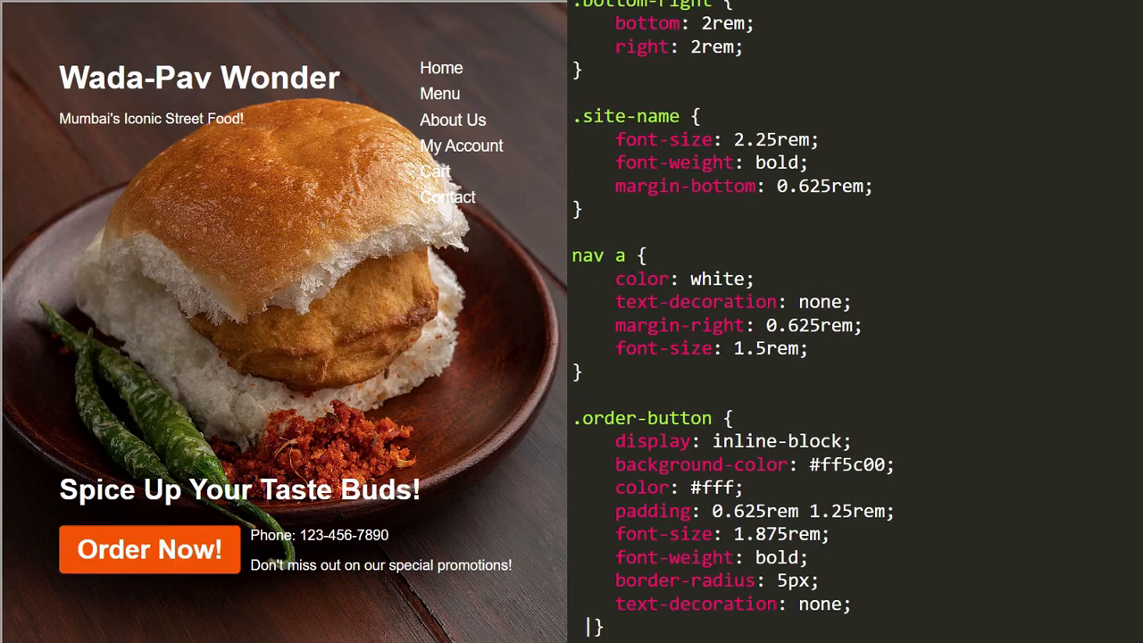
# Write the head with title Wada-Pav Wonder and style.css link, add an empty body, and preview new.html
pyautogui.scroll(-3)
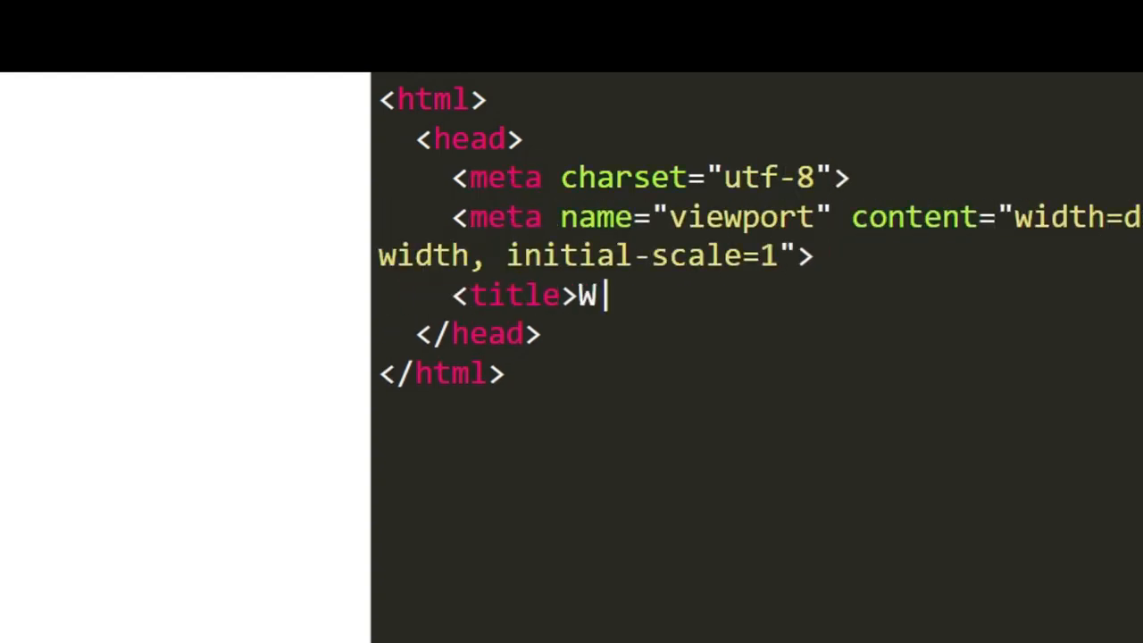
pyautogui.write('ada-Pav Wonder</title>')
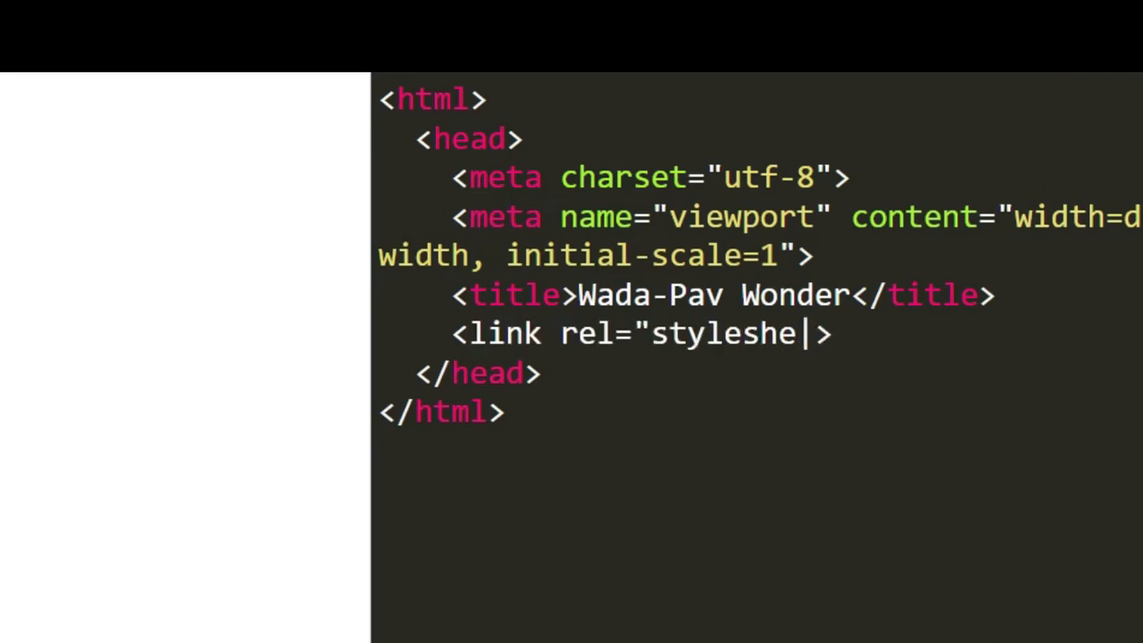
pyautogui.write('et" type="text/css" href="style.css"')
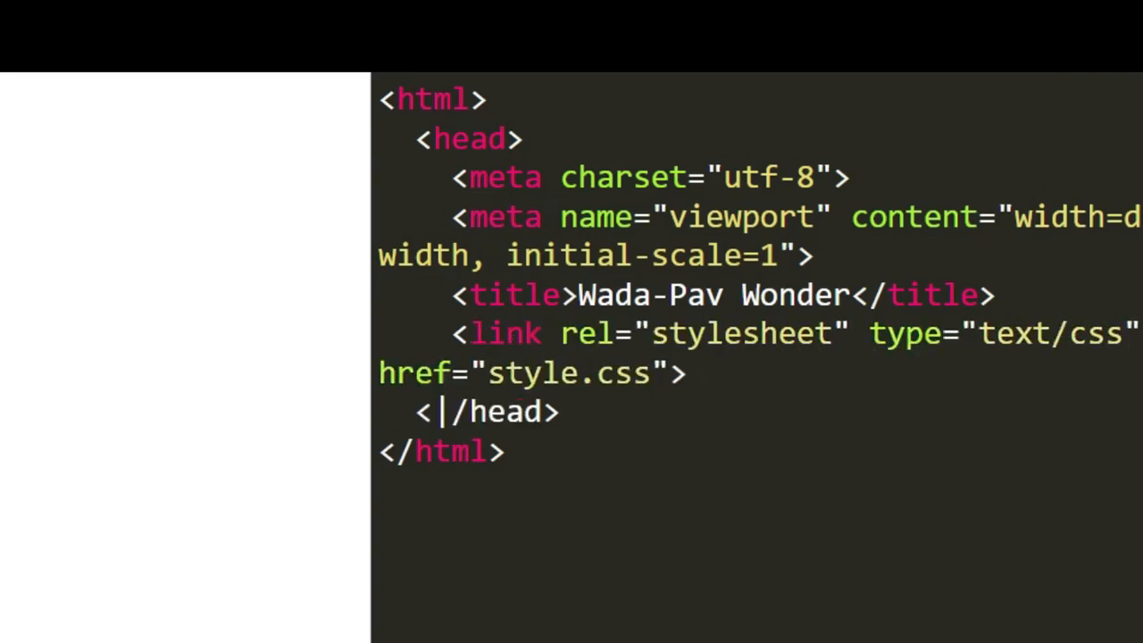
pyautogui.write('<body></body>')
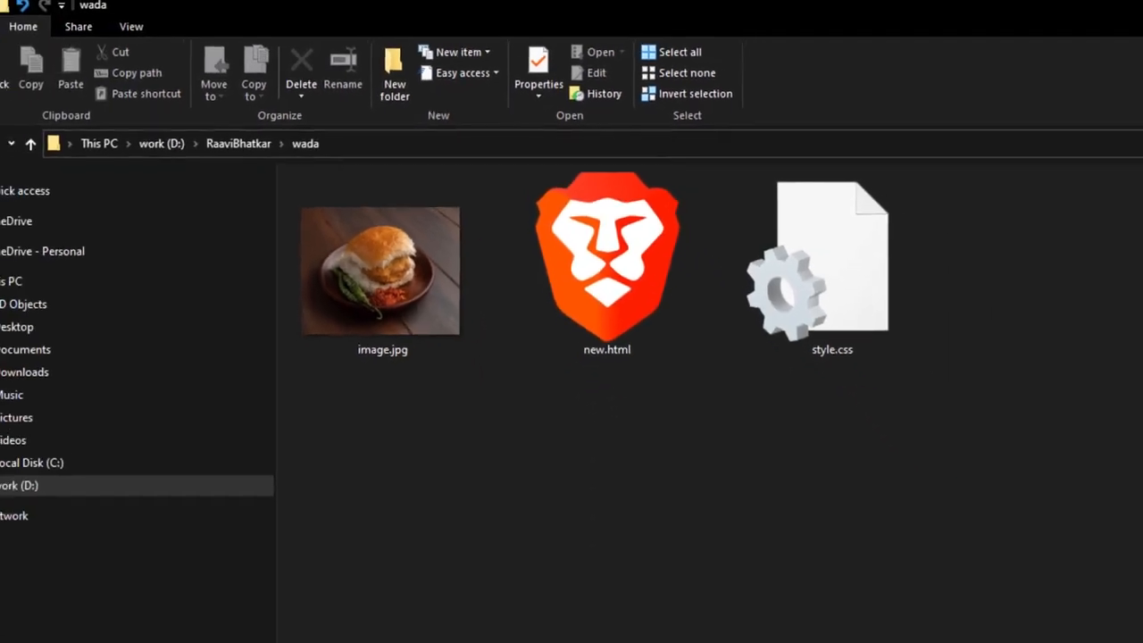
pyautogui.doubleClick(607, 259)
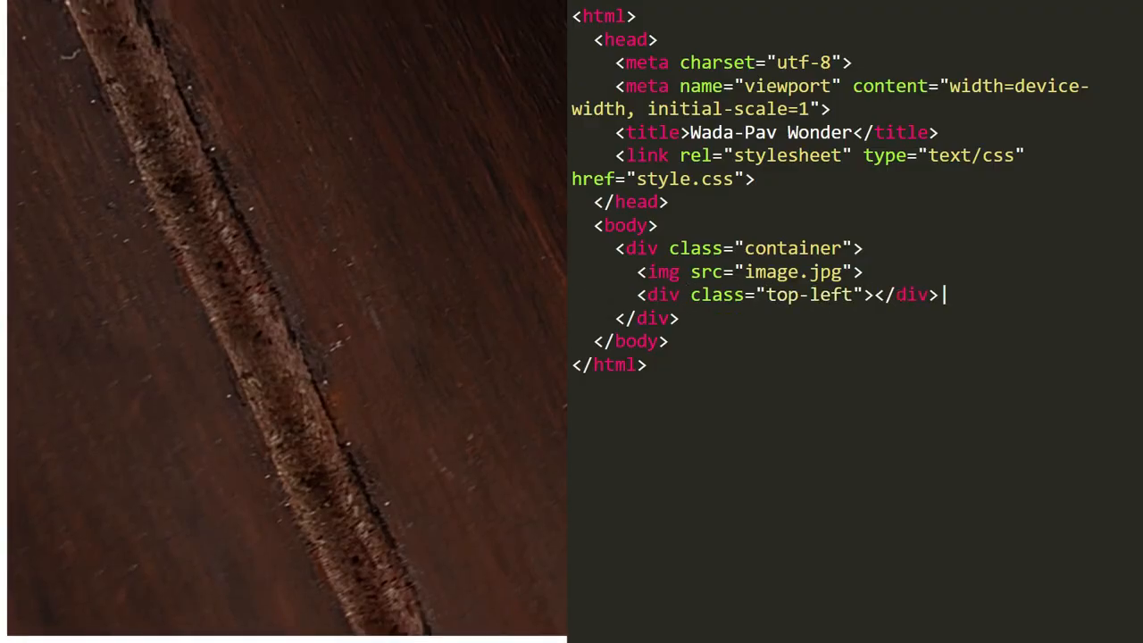
# Add the Wada-Pav site-name div, a bottom-left block with an Order Now! order-button link, and start the next text
pyautogui.write('<div class="site-name">Wada-Pav Wonder</div>')
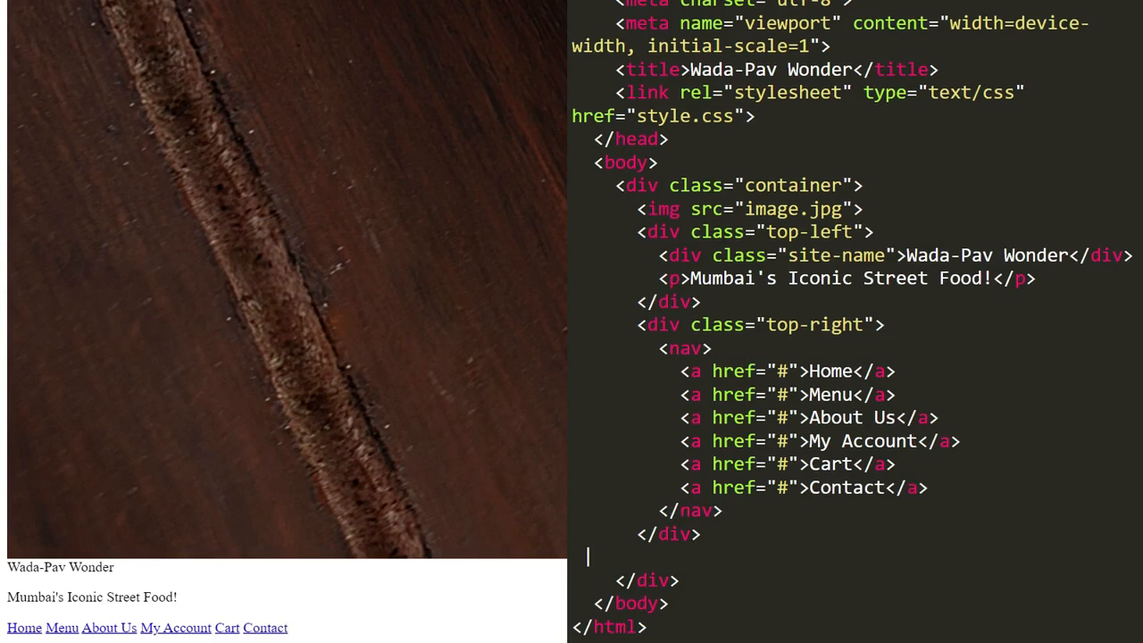
pyautogui.write('<div class="bottom-left">')
pyautogui.write('<a>')
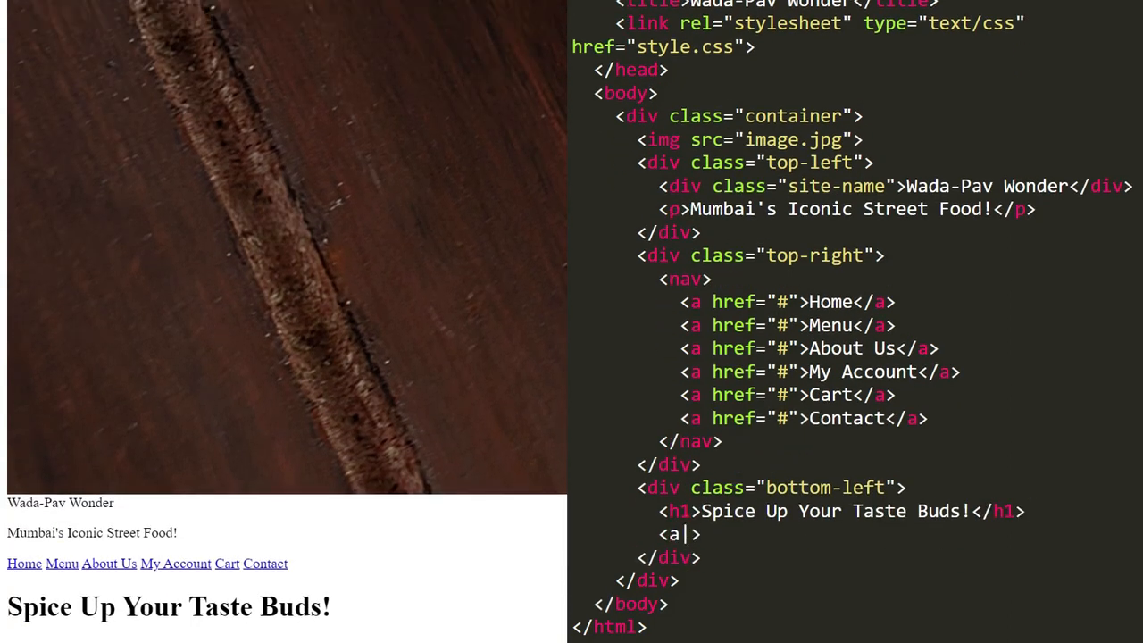
pyautogui.write('href="#" class="order-button">Order Now!</a>')
pyautogui.write('<div class="bottom-right">')
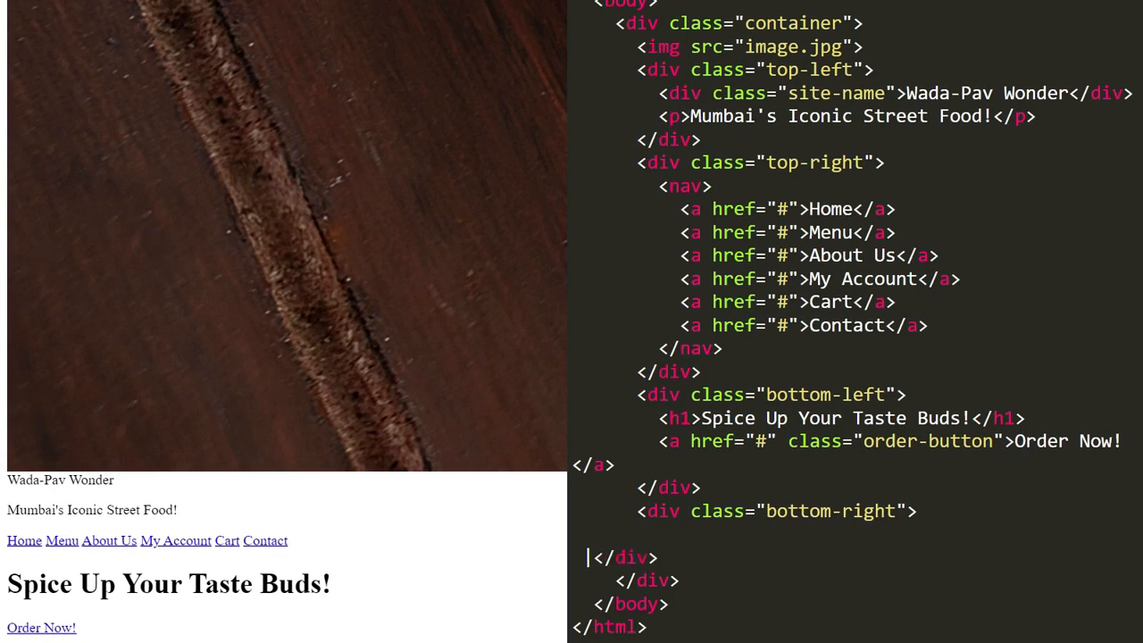
pyautogui.write("Don'")
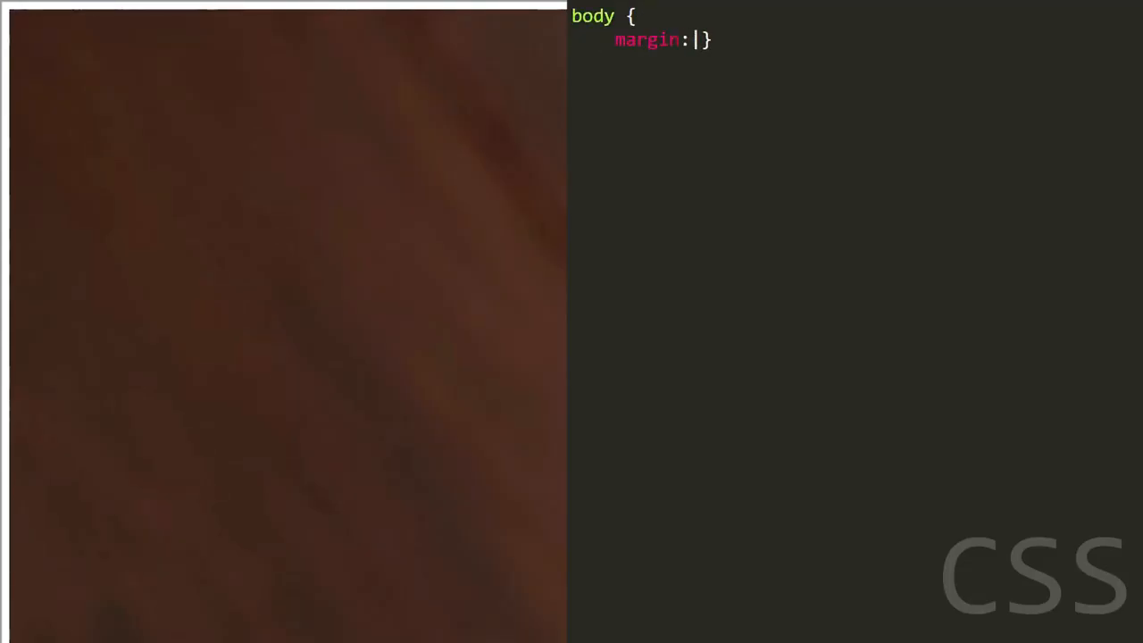
# Give body margin 0, padding 0 and Arial sans-serif font, and make the container image object-fit cover
pyautogui.write('0;')
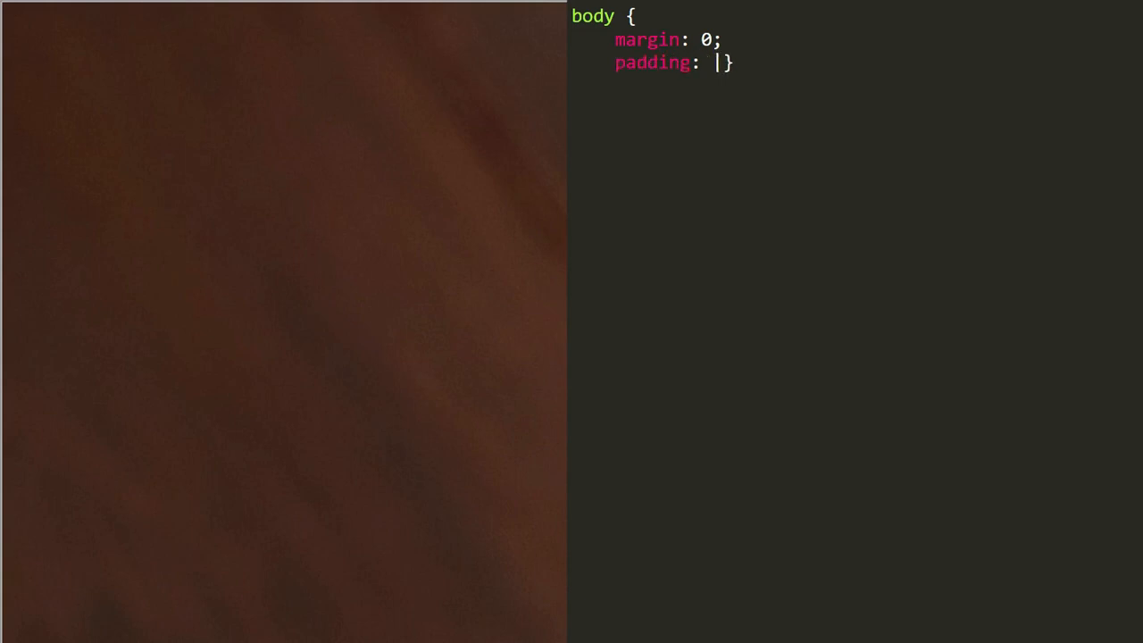
pyautogui.write('0;')
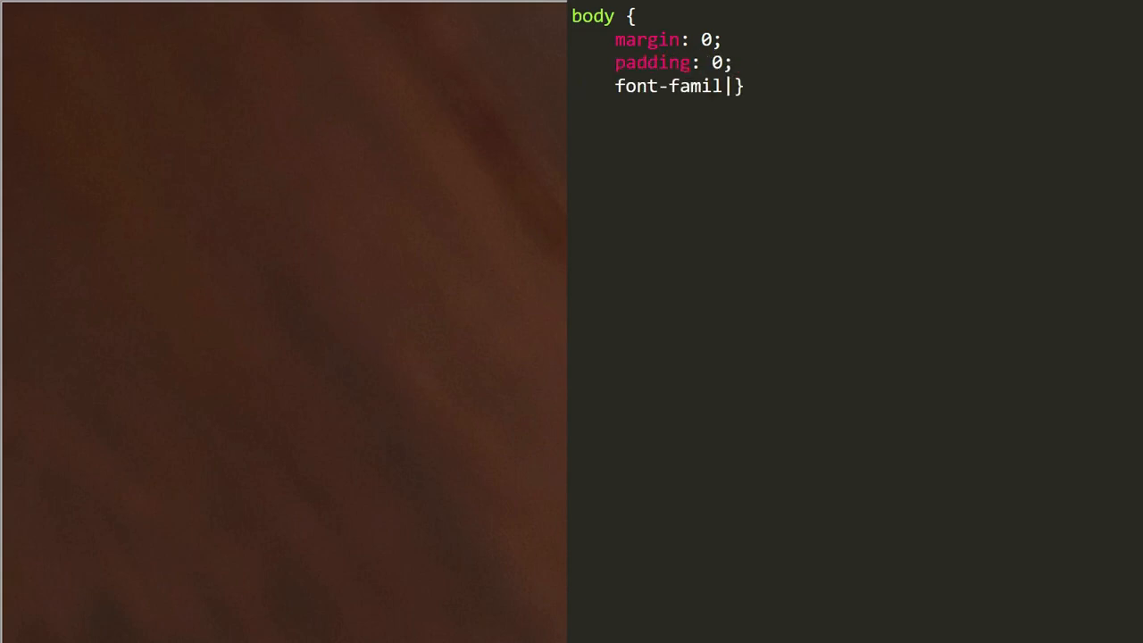
pyautogui.write('y: Arial, sans-s')
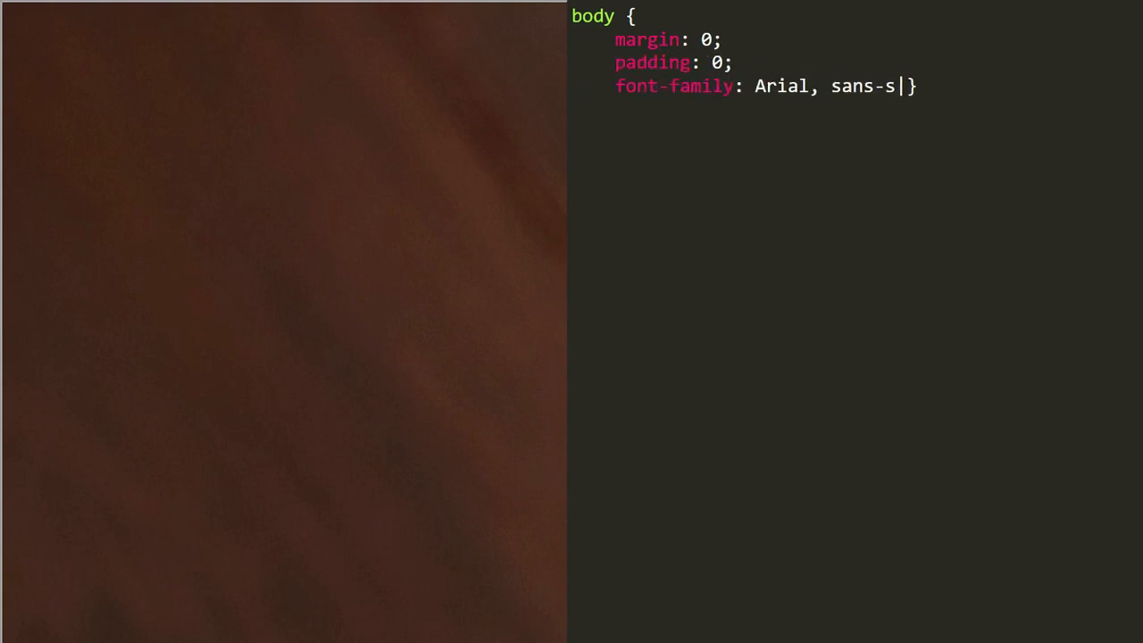
pyautogui.write('erif;')
pyautogui.write('object-fit:')
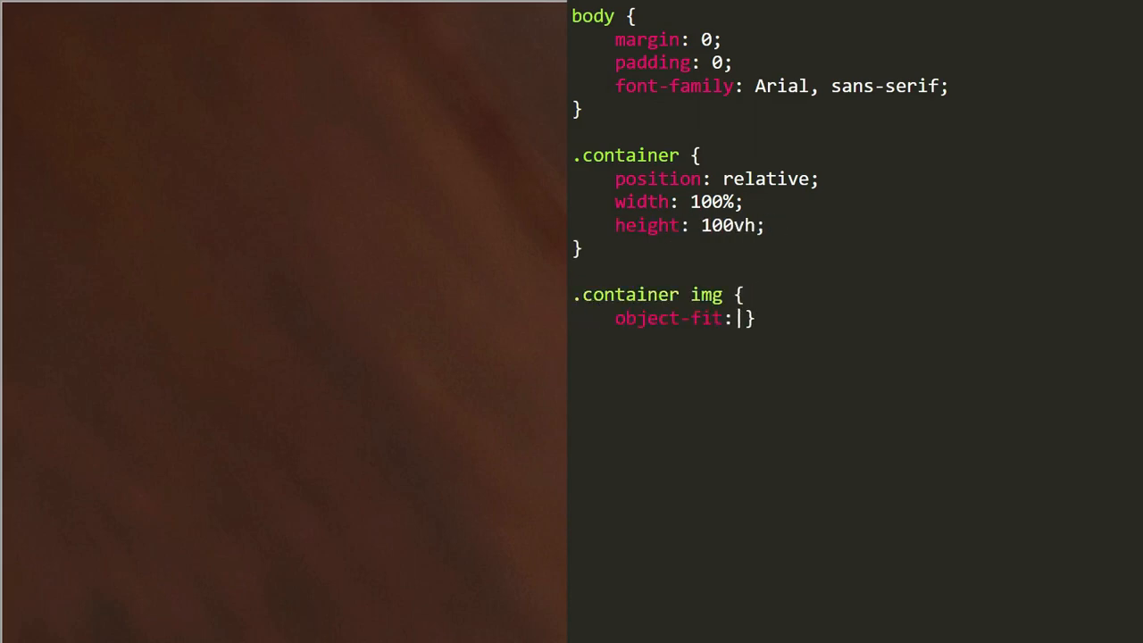
pyautogui.write('cover;')
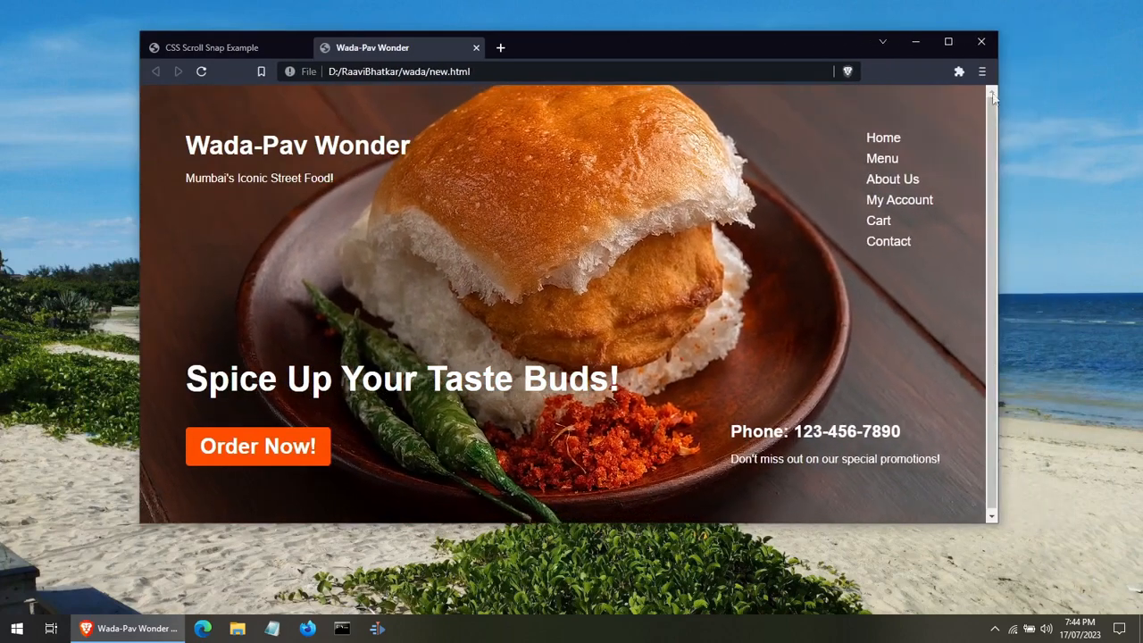
pyautogui.moveTo(948, 43)
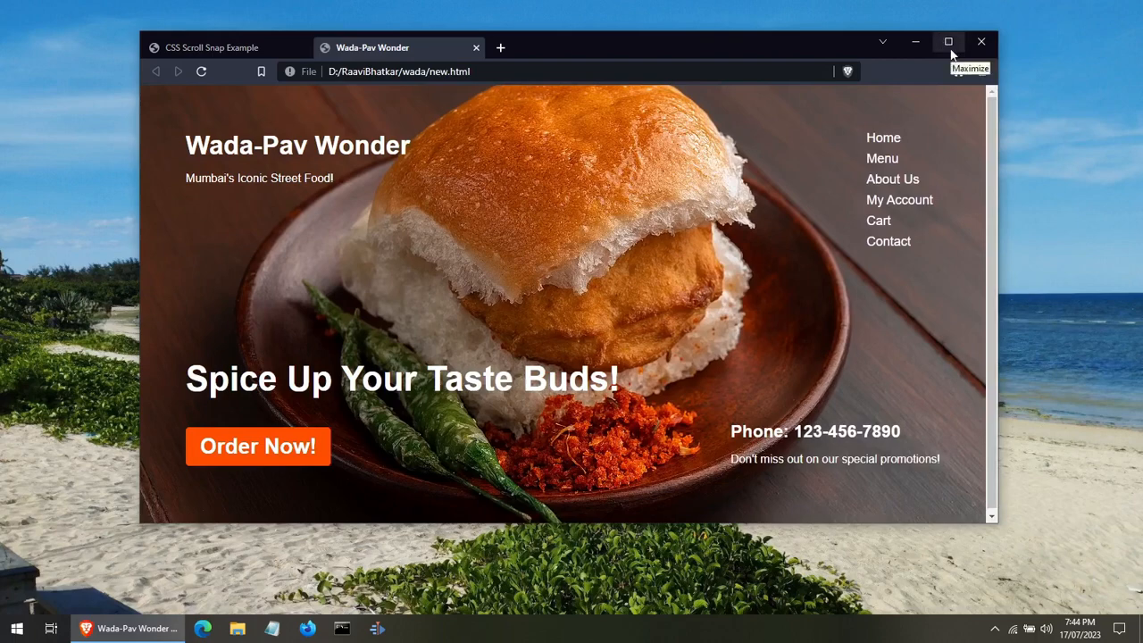
# Maximize the Brave window showing the new.html preview
pyautogui.click(948, 43)
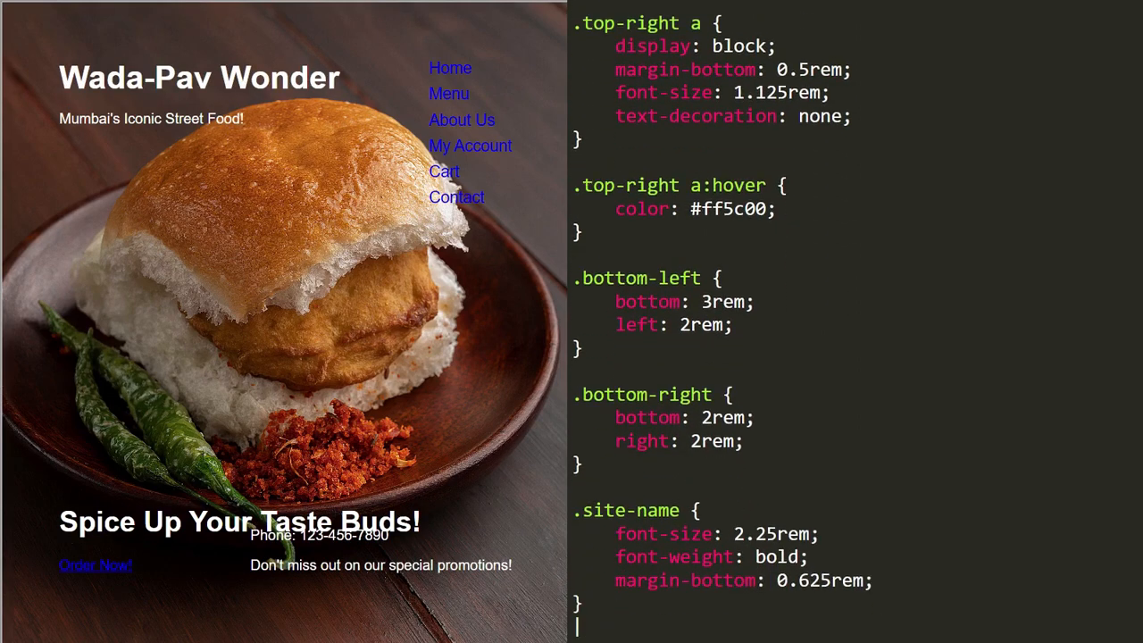
# Scroll down through the stylesheet past the nav link and Order Now button rules
pyautogui.scroll(-3)
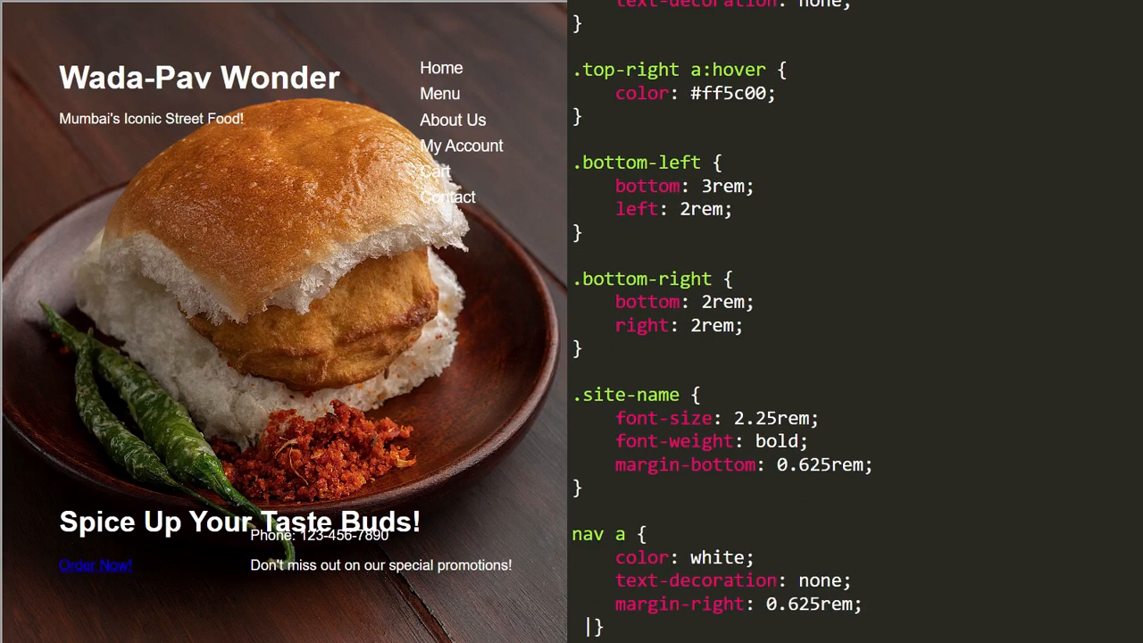
pyautogui.scroll(-3)
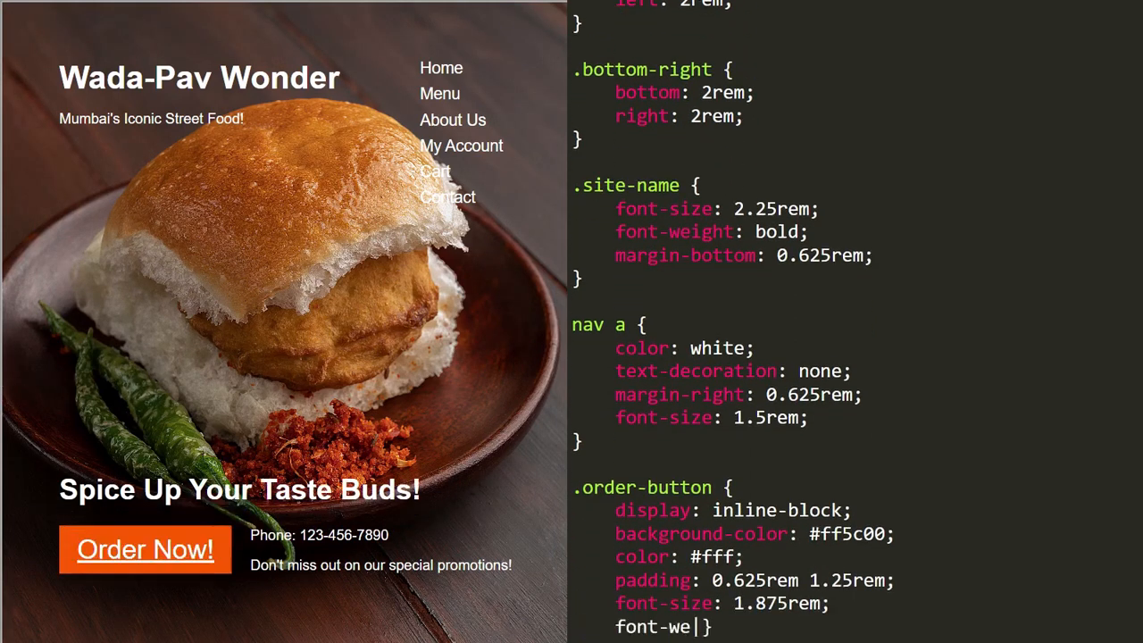
pyautogui.scroll(-3)
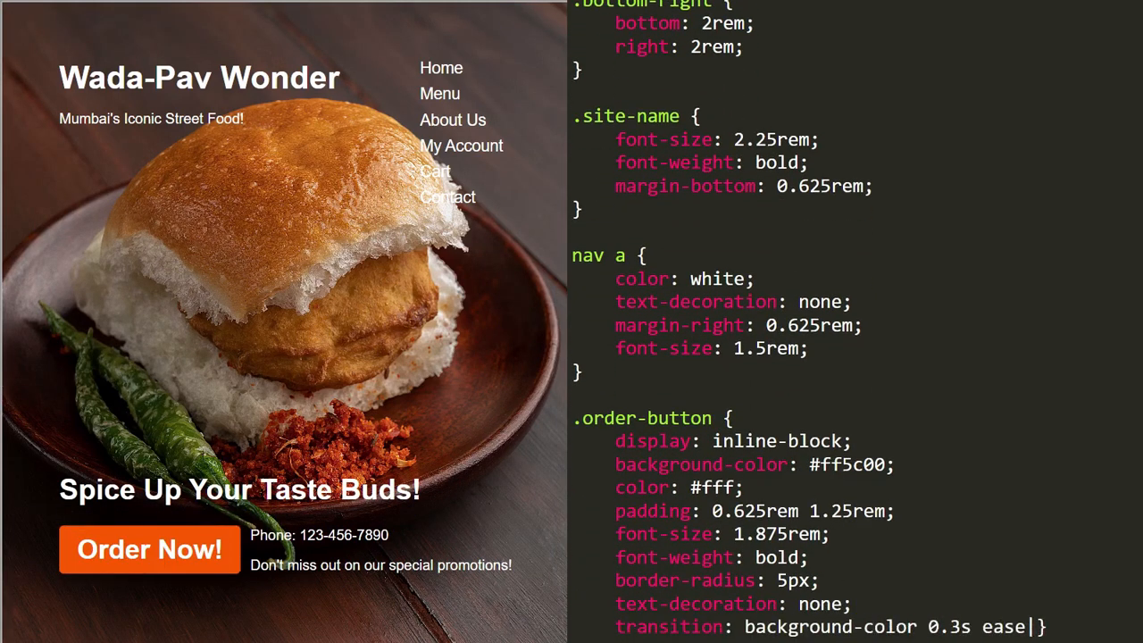
pyautogui.scroll(-3)
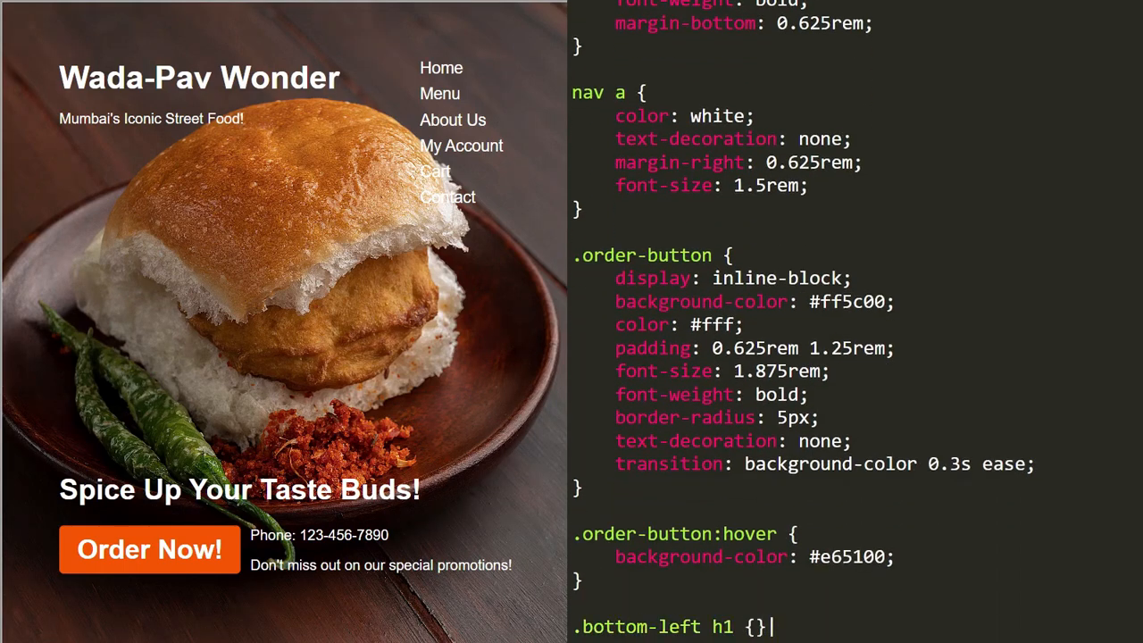